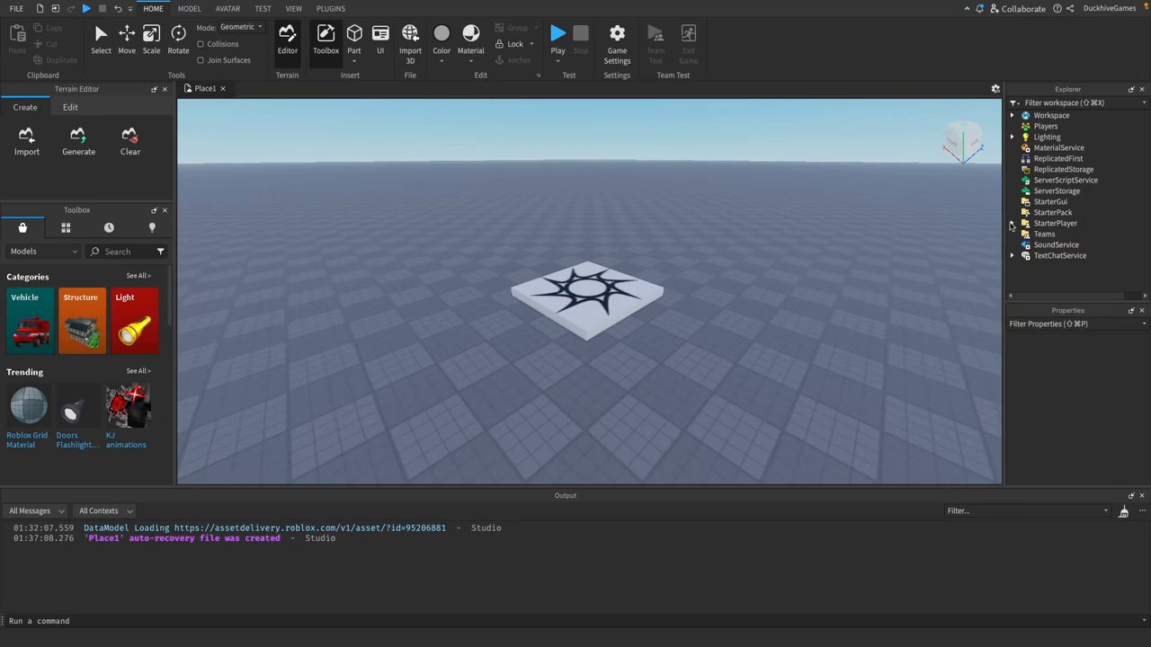
Insert a LocalScript under StarterPlayerScripts and name it DashScript.
{"action": "left_click", "coordinate": [1013, 223]}
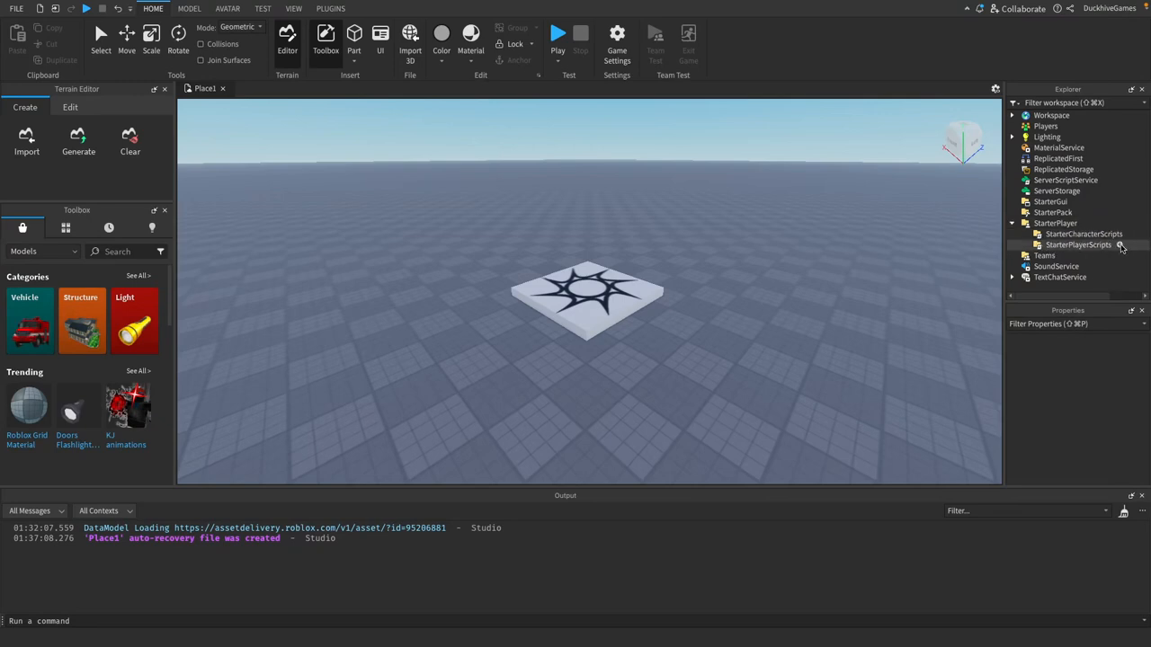
{"action": "left_click", "coordinate": [1119, 245]}
{"action": "type", "text": "DashScript"}
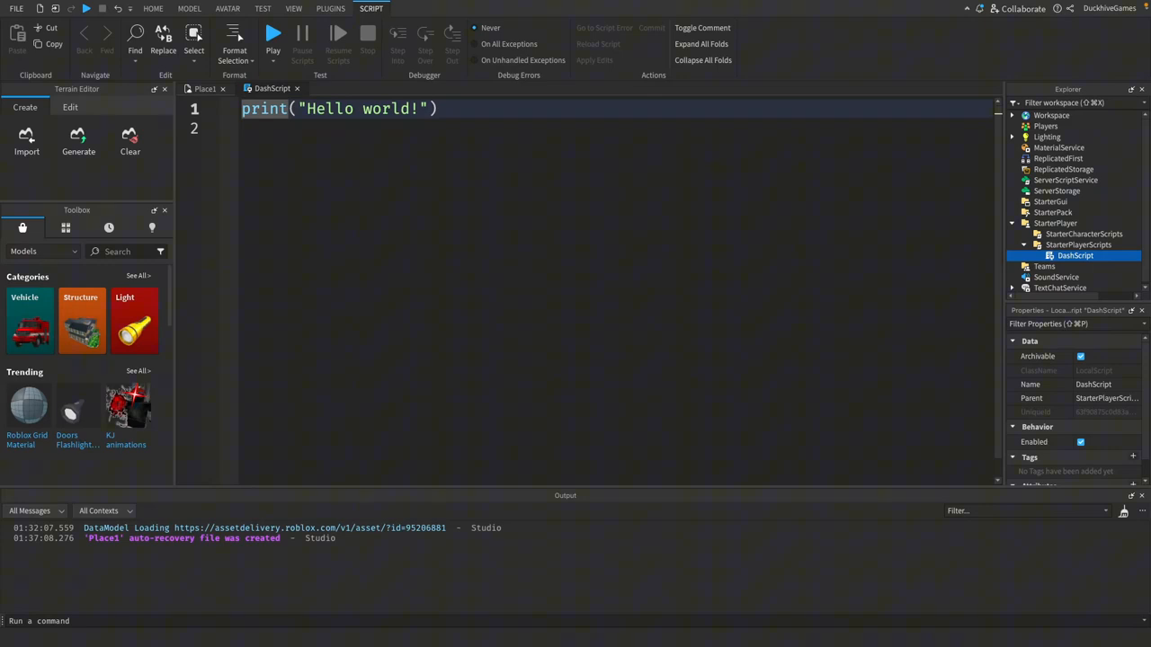
Declare player, character, humanoid, dashSpeed 50, dashDuration 0.2, dashCooldown, isDashing and lastDashTime 0.
{"action": "type", "text": "local player = game.Players.LocalPlayer"}
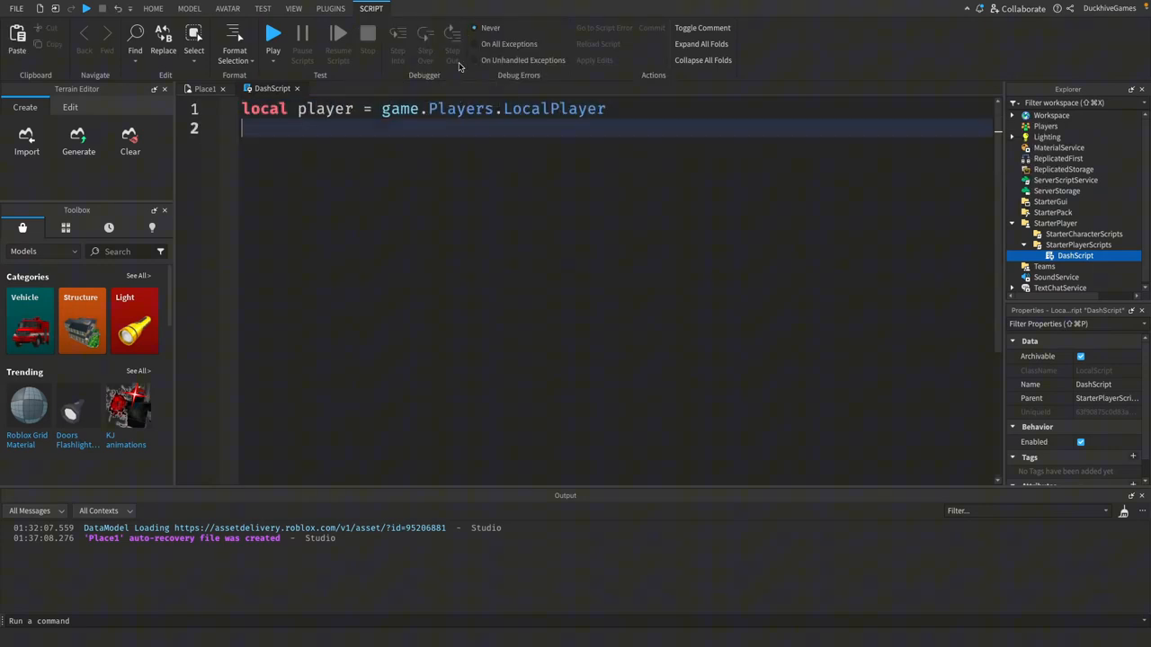
{"action": "type", "text": "local character = player.Character or player.C"}
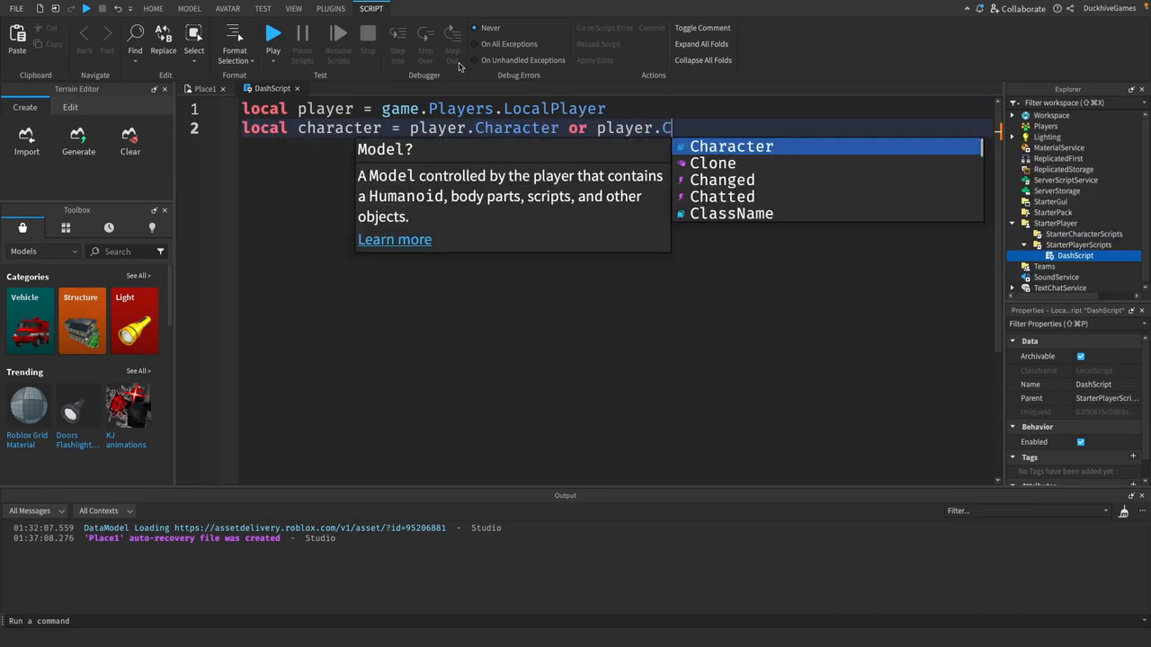
{"action": "type", "text": "CharacterAdded:Wait()"}
{"action": "type", "text": "local d"}
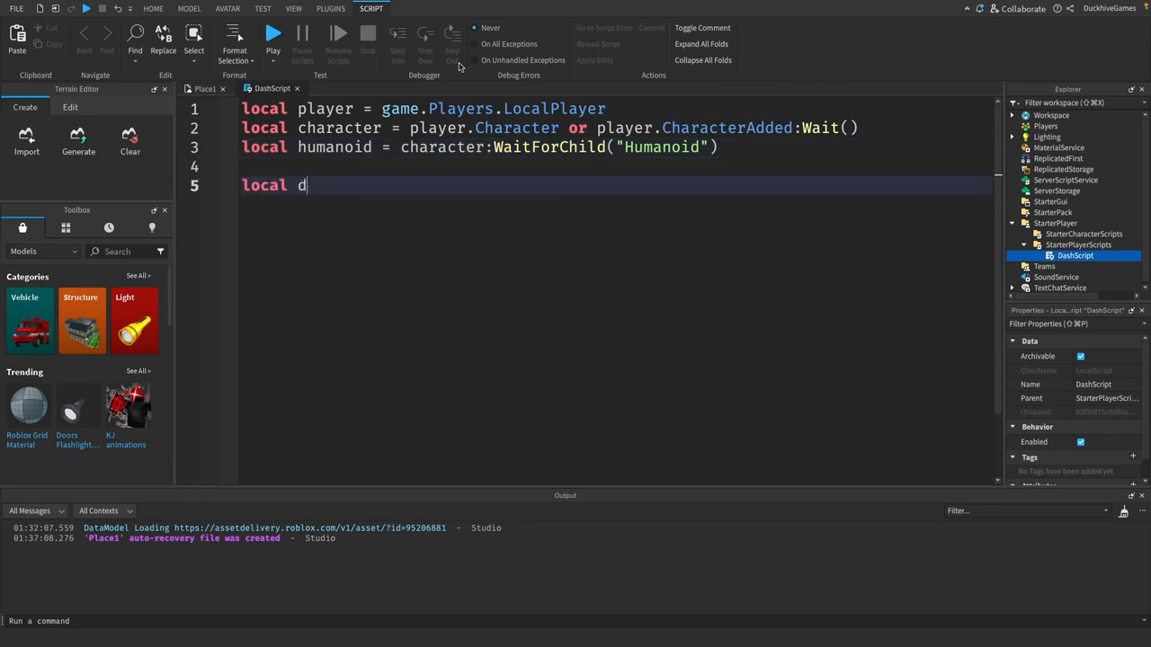
{"action": "type", "text": "ashSpeed = 50"}
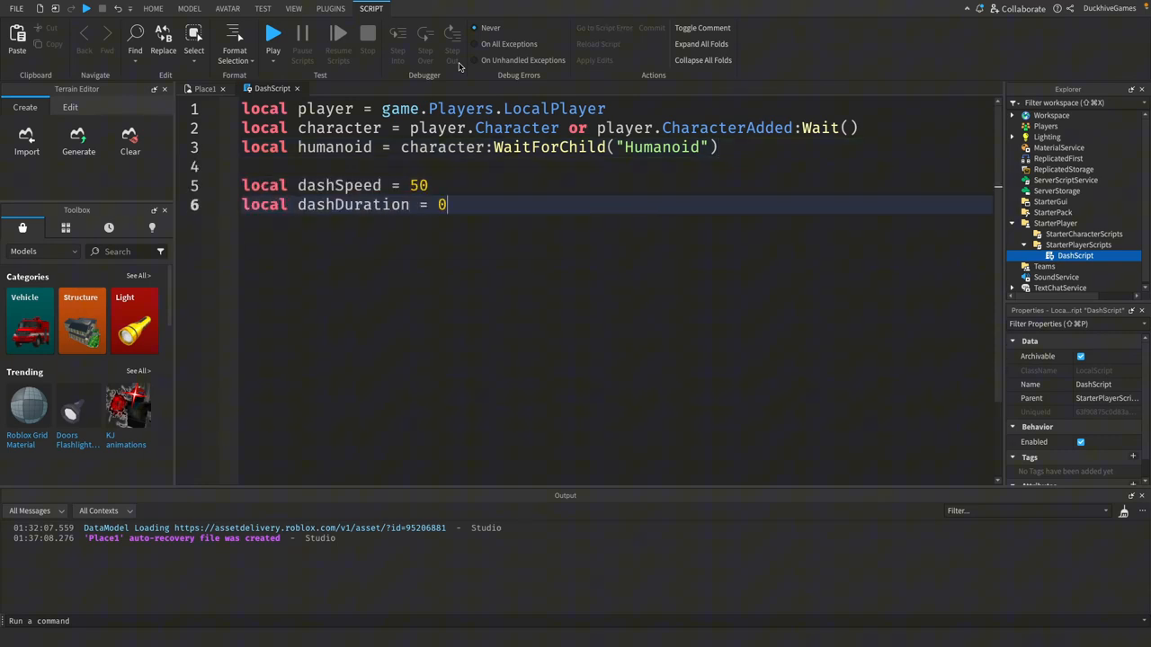
{"action": "type", "text": ".2"}
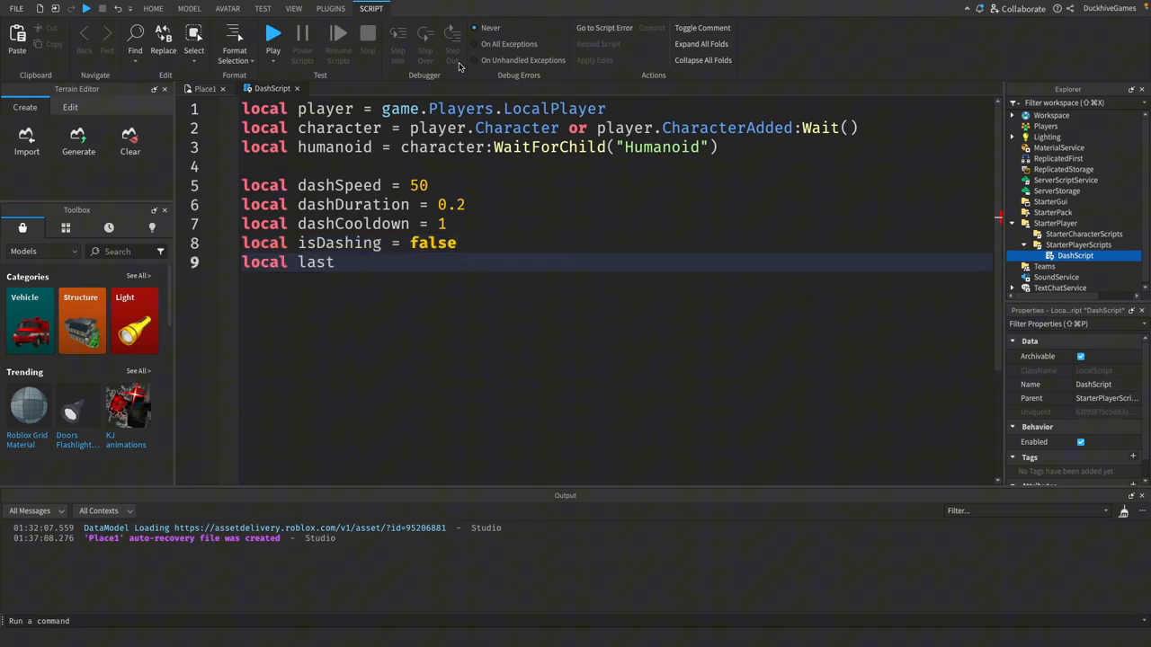
{"action": "type", "text": "DashTime = 0"}
{"action": "type", "text": "if tick() -"}
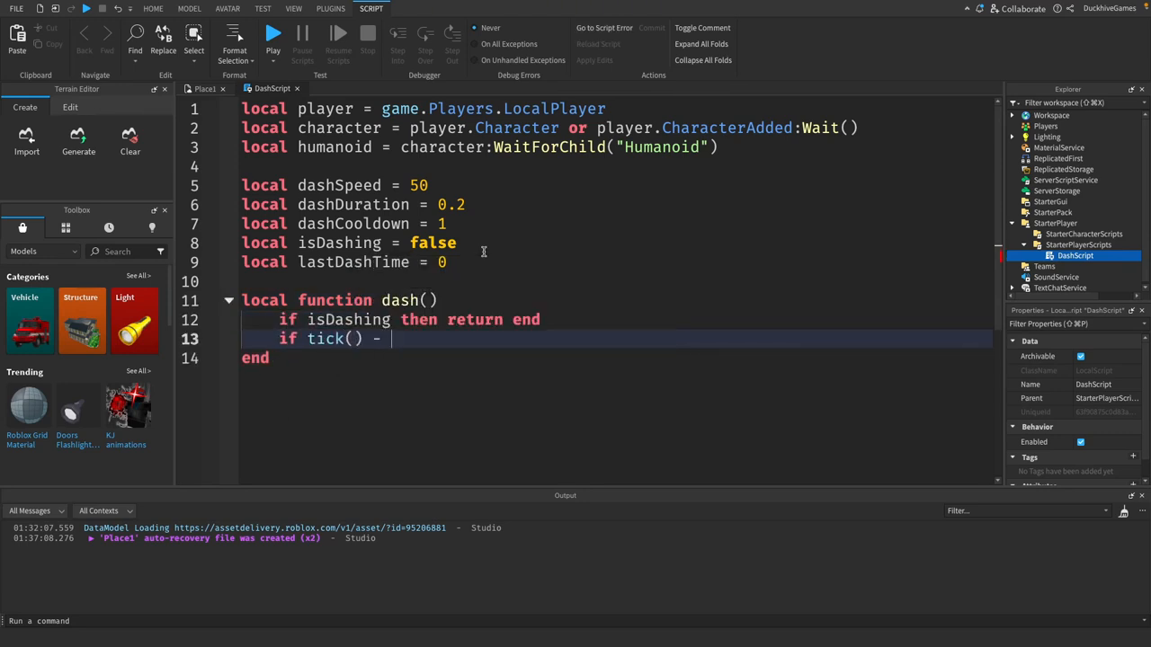
Write the dash body: cooldown check, save originalSpeed, set WalkSpeed to dashSpeed, then restore it.
{"action": "type", "text": "lastDashTime < dashCooldown then return end"}
{"action": "type", "text": "lastDashTime = tick("}
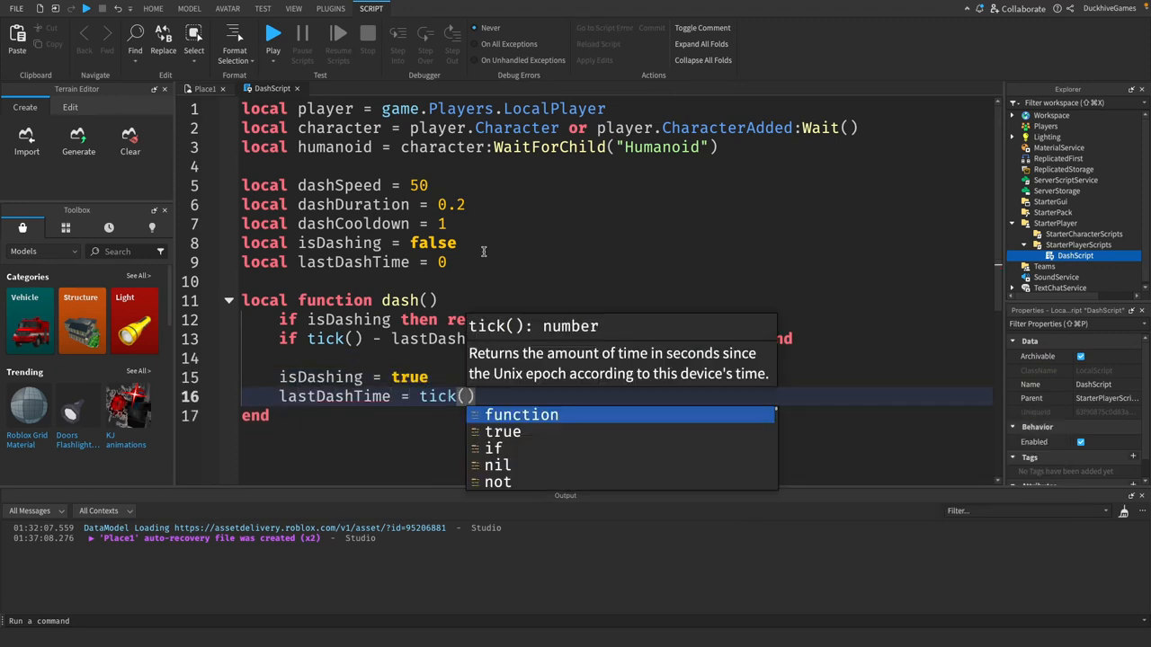
{"action": "type", "text": "local originalSpeed = humanoid"}
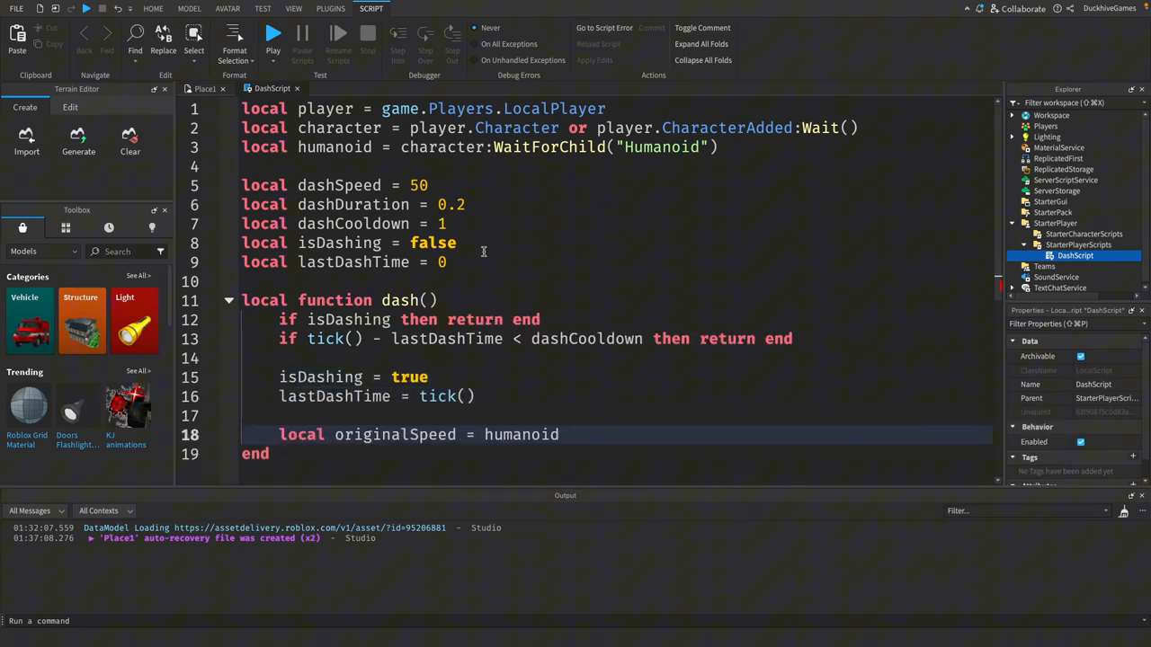
{"action": "type", "text": "humanoid.WalkSpeed = dashSpeed"}
{"action": "type", "text": "isDashing = false"}
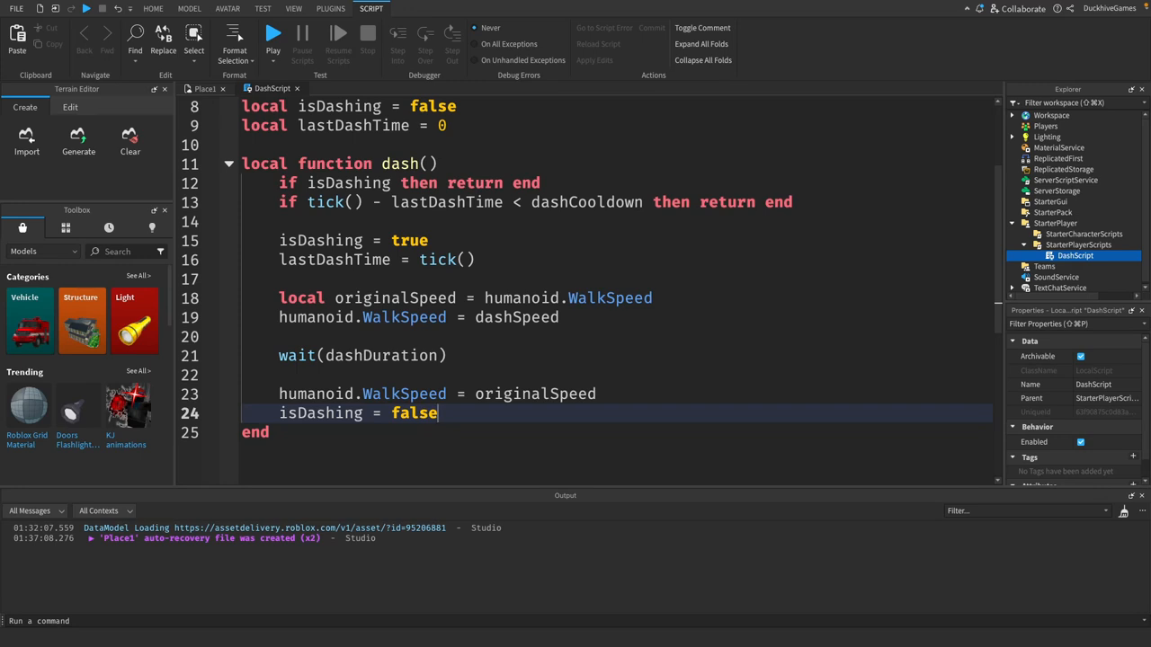
{"action": "scroll", "scroll_direction": "down", "scroll_amount": 3}
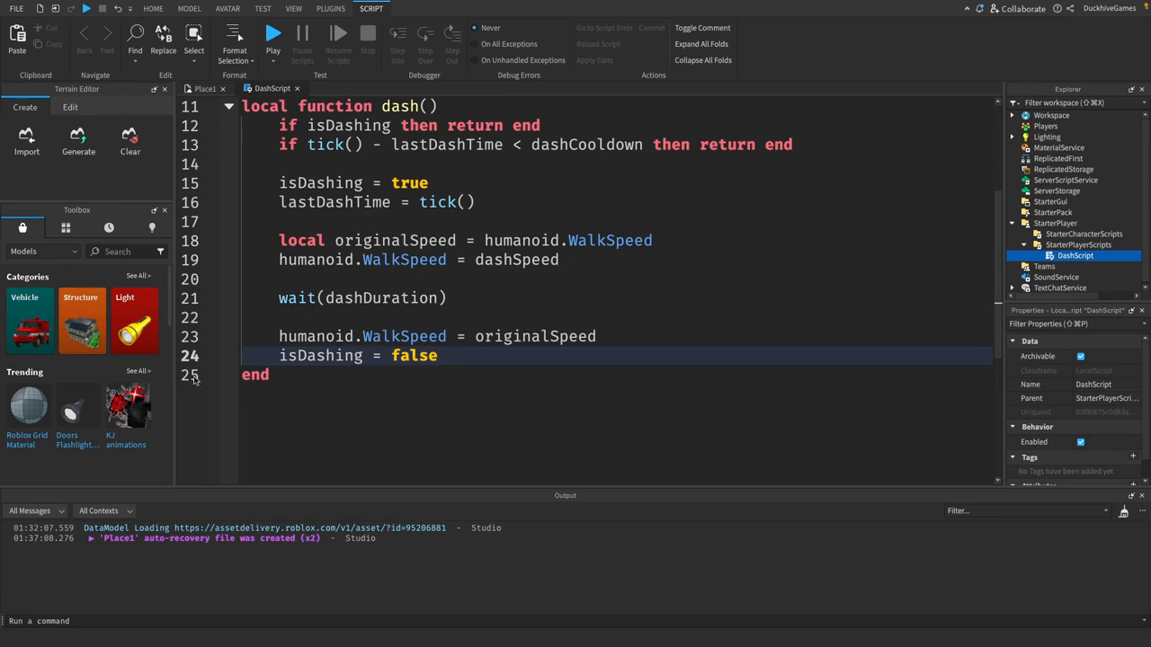
Connect UserInputService.InputBegan so KeyCode LeftShift calls dash().
{"action": "type", "text": "local"}
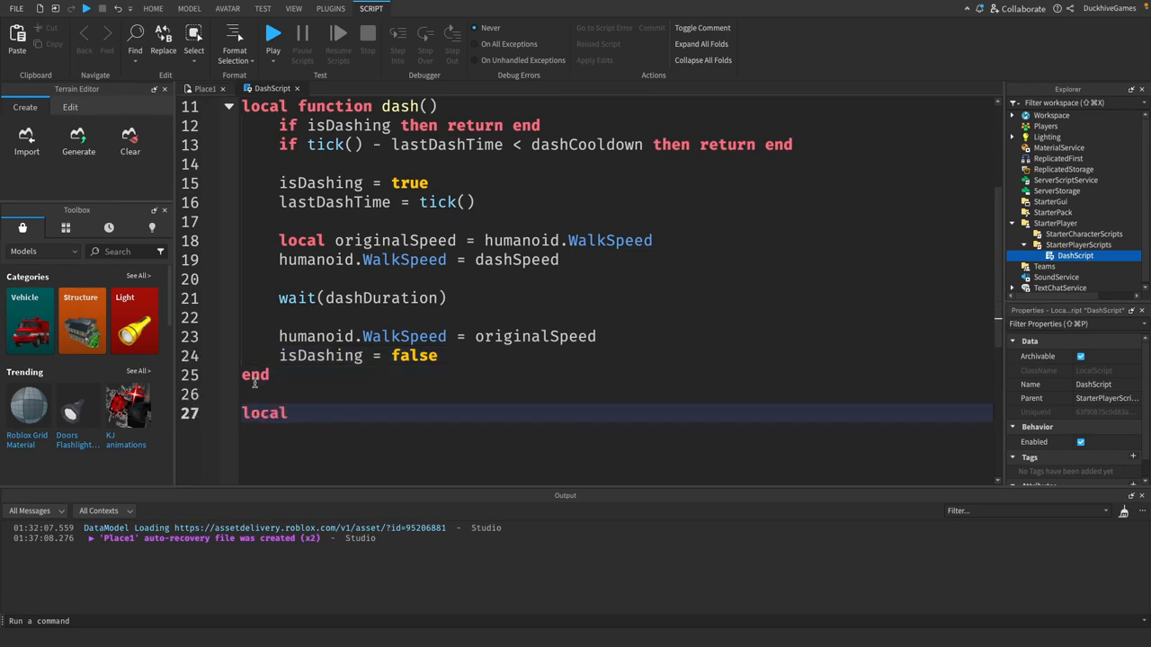
{"action": "type", "text": "UserInputService = game:GetService(\"UserInputService\")"}
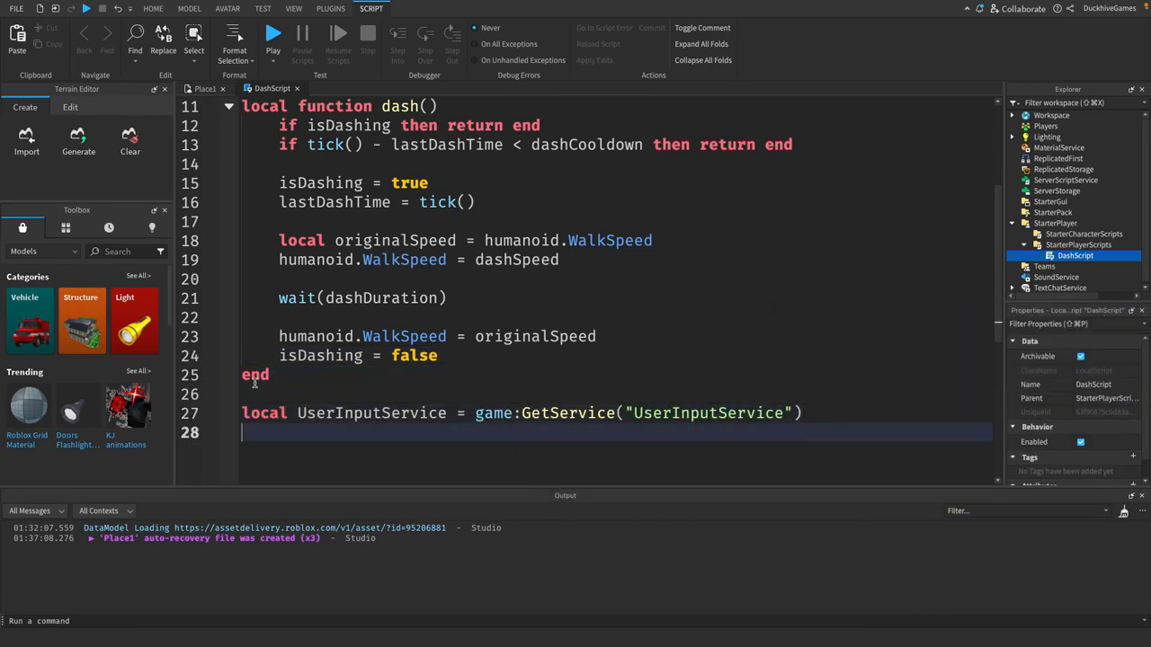
{"action": "type", "text": "UserInputService.InputBegan:Connect(function(input, gameProcessedEvent"}
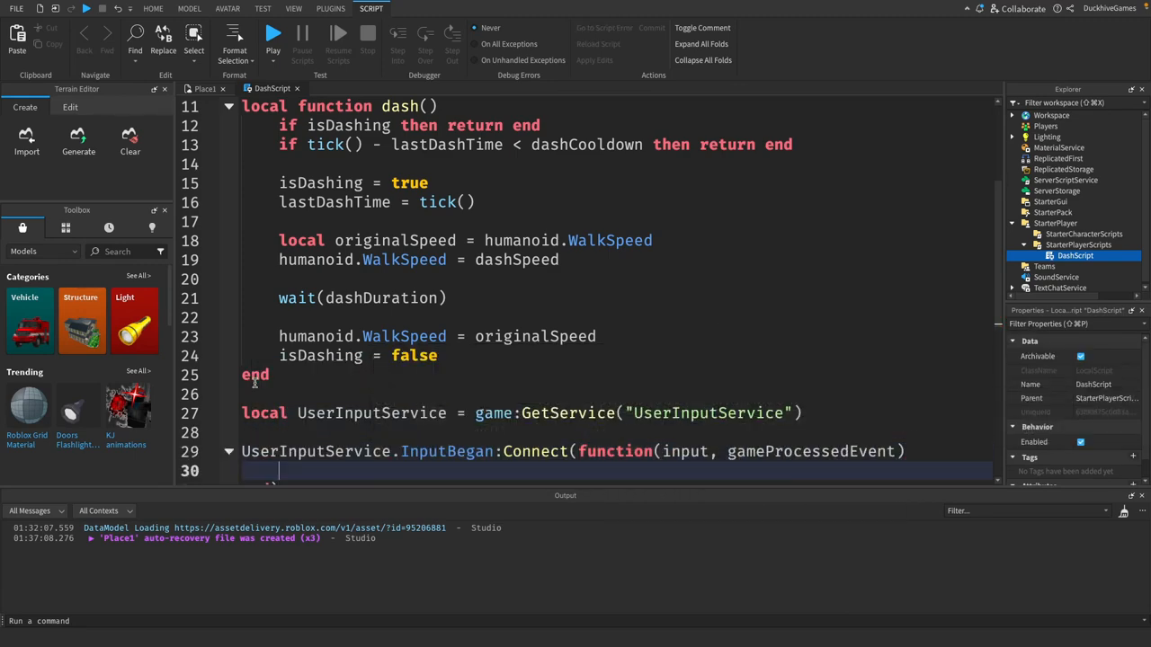
{"action": "type", "text": "if input.KeyCode == Enum.KeyCode.LeftShift then"}
{"action": "type", "text": "dash()"}
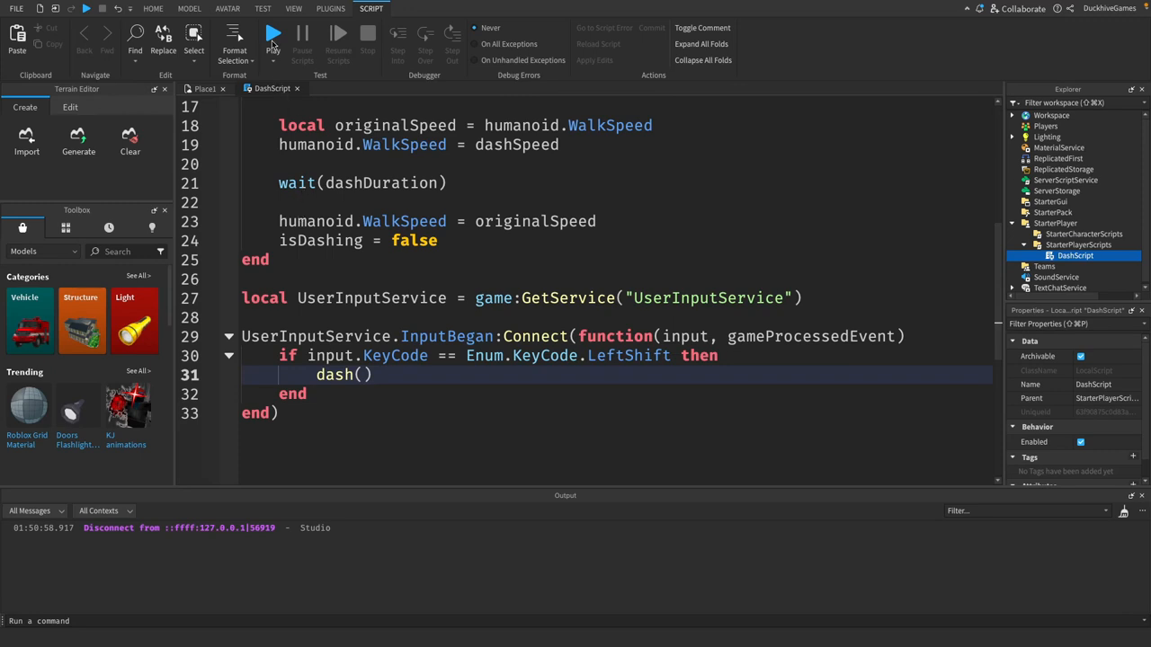
Start a playtest to try the dash in game.
{"action": "left_click", "coordinate": [274, 32]}
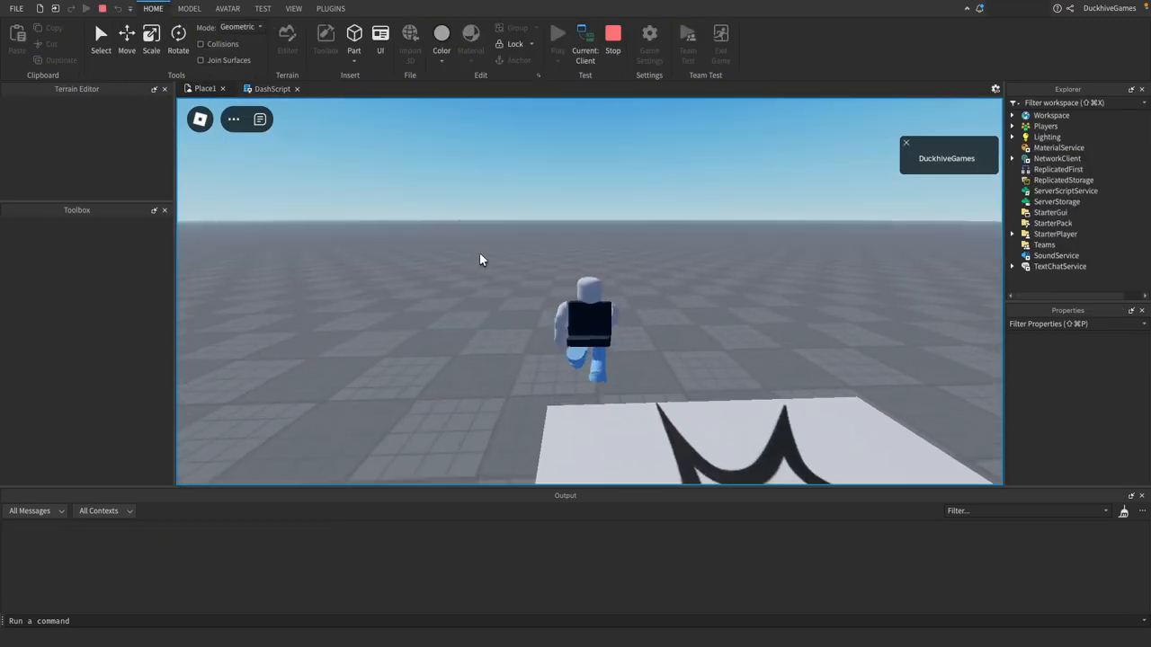